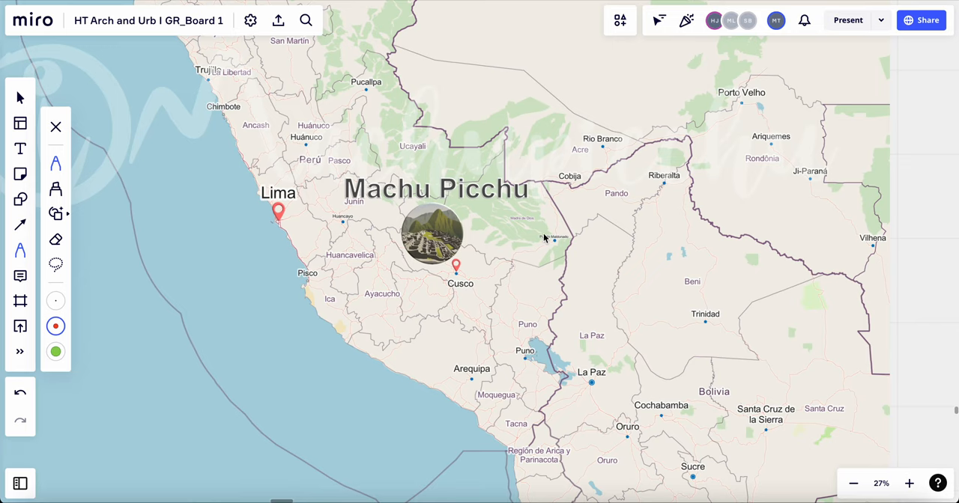
mouse_move(537, 248)
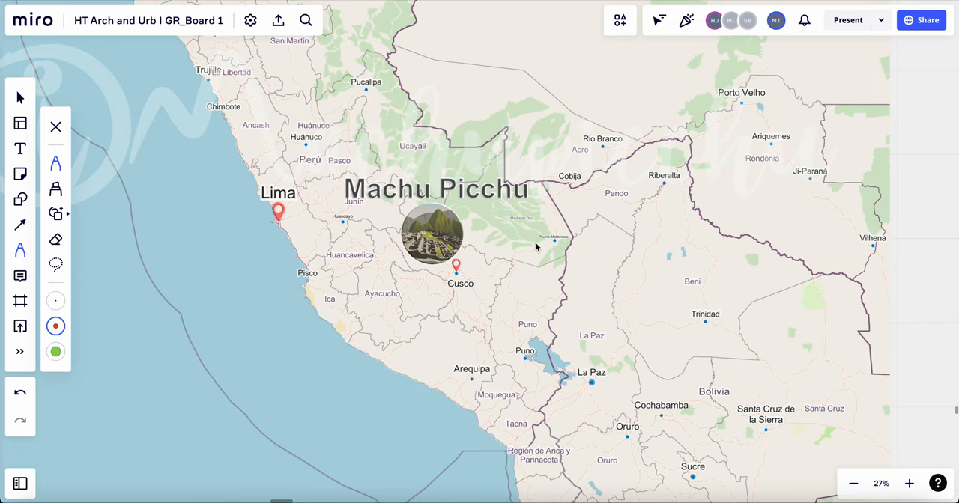
mouse_move(55, 165)
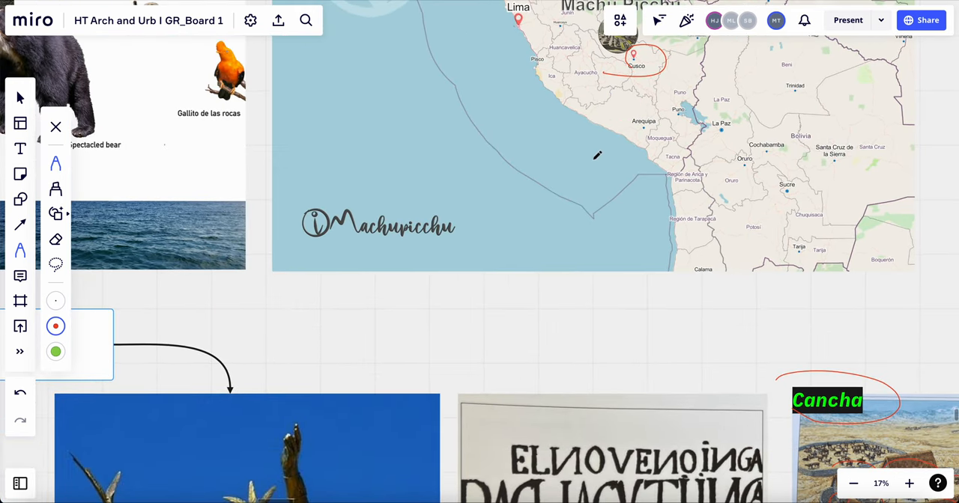
- Scroll the board from the Peru map to the Inca Civilization image group
scroll("down", 3)
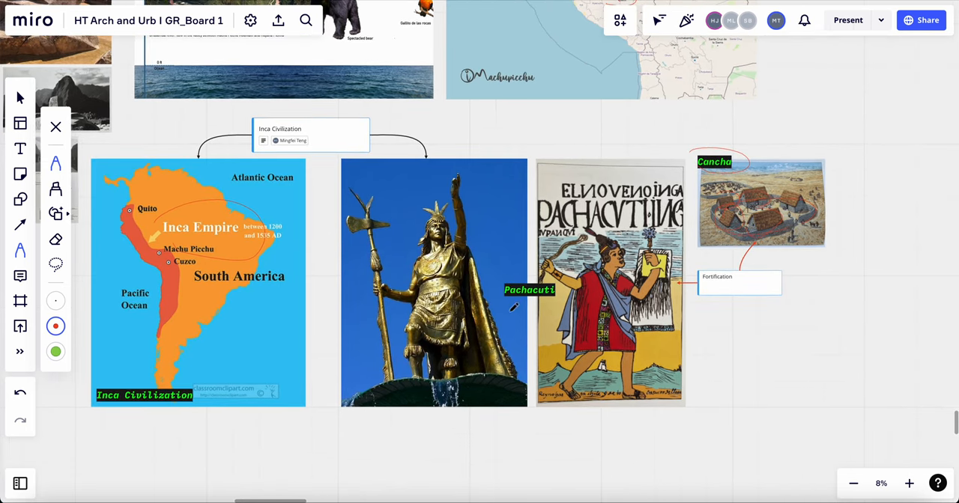
- Circle the Pachacuti label, Cancha village image and Fortification note in red pen
left_click(908, 483)
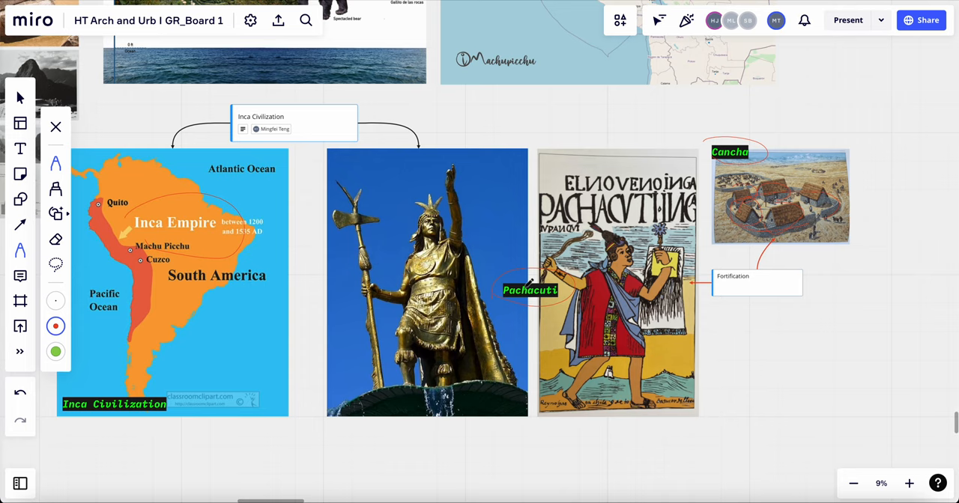
mouse_move(527, 292)
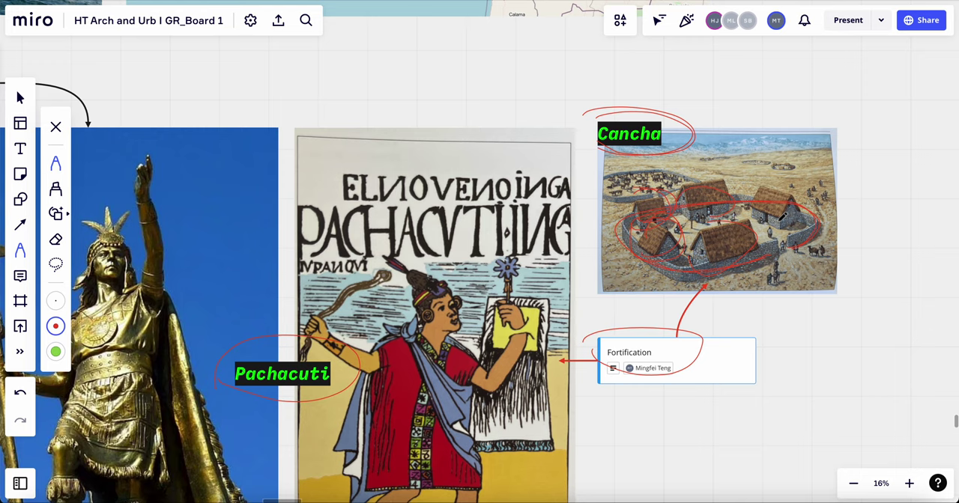
mouse_move(782, 217)
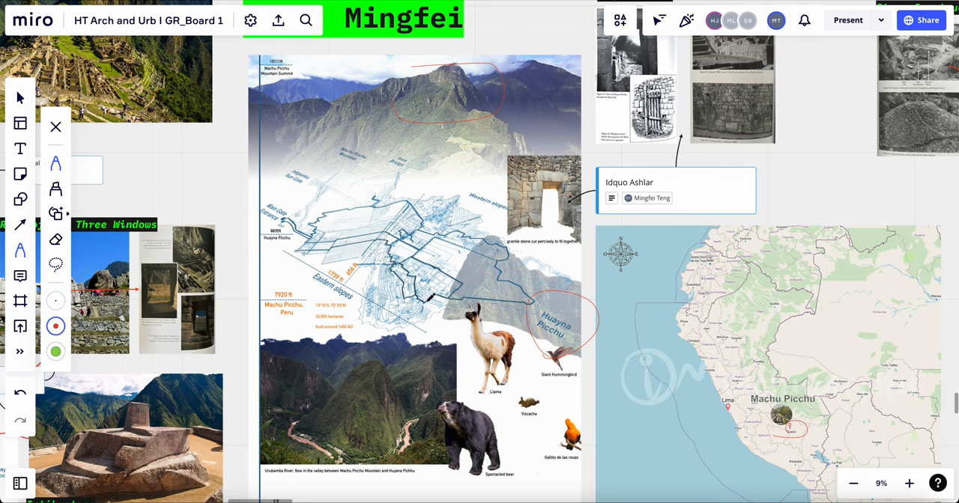
- Mark the collage's mountain peak, valley photo and orange Machu Picchu caption with red circles
scroll("down", 3)
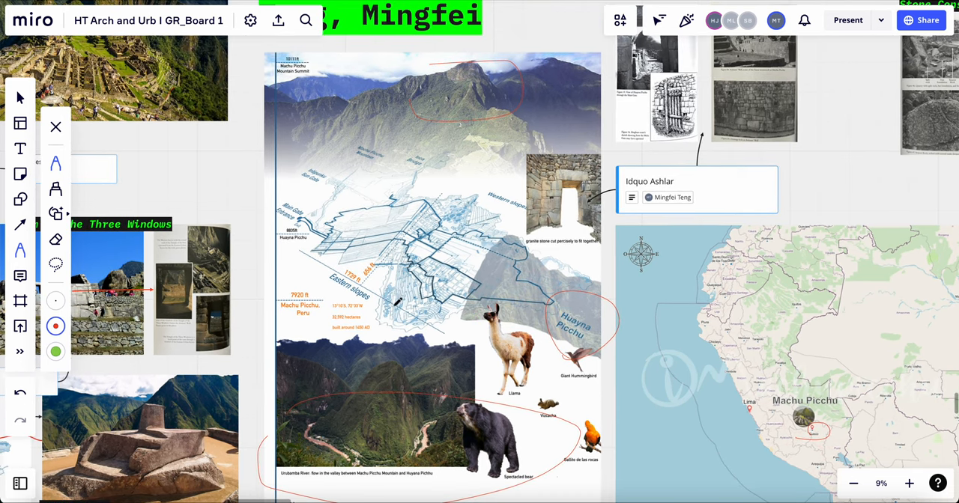
left_click(908, 482)
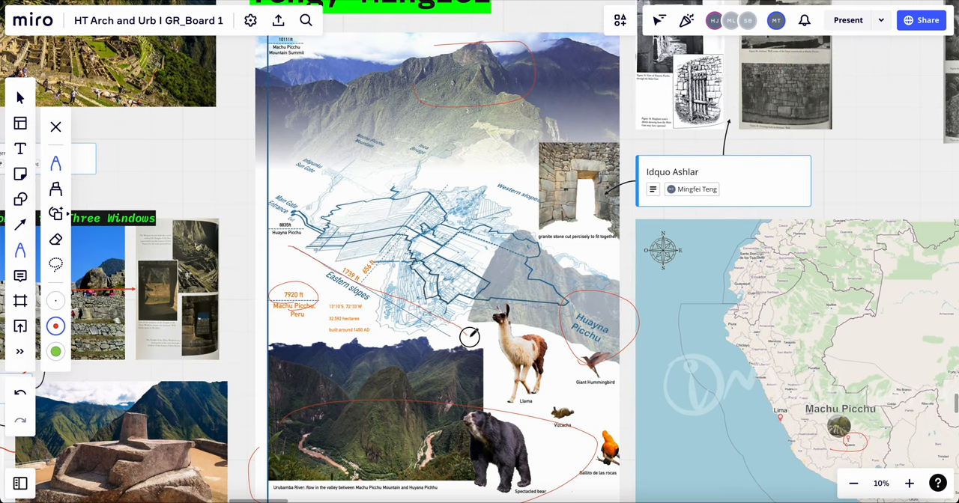
left_click(908, 482)
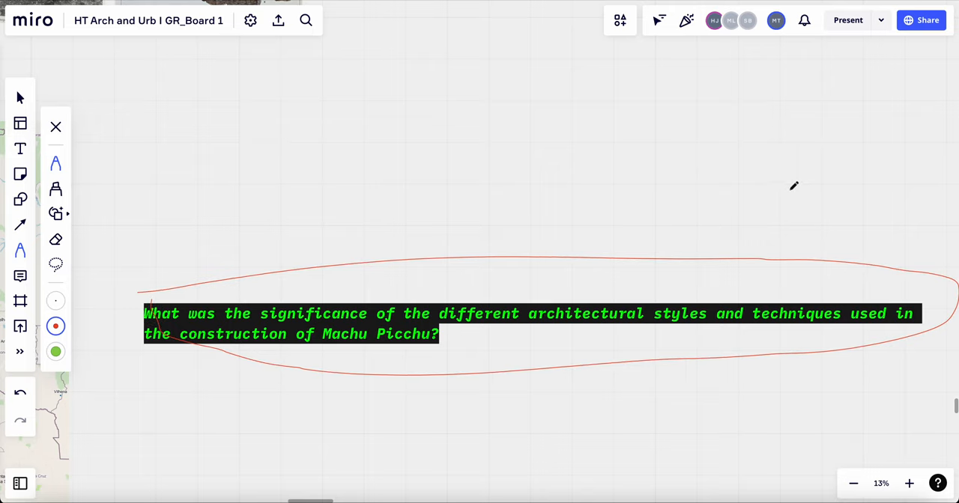
mouse_move(779, 204)
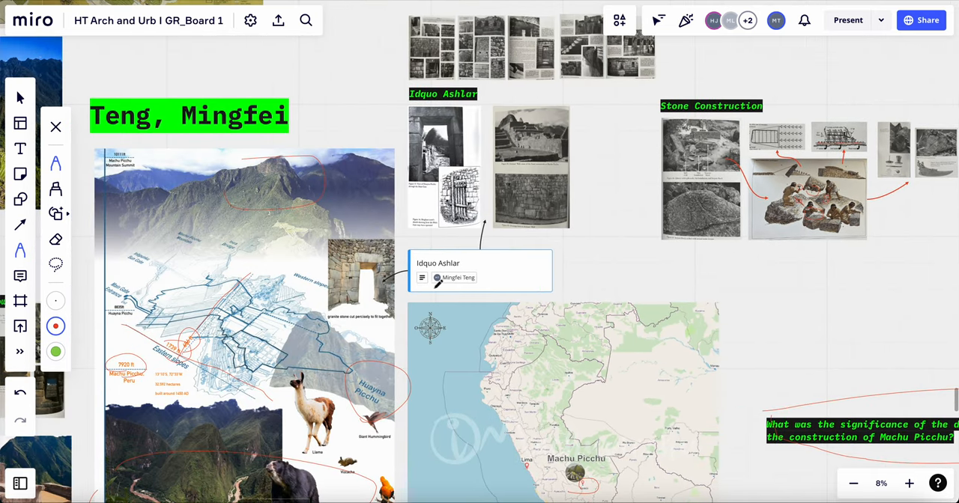
- Scroll to bring the scanned stone wall book pages into close view
scroll("up", 3)
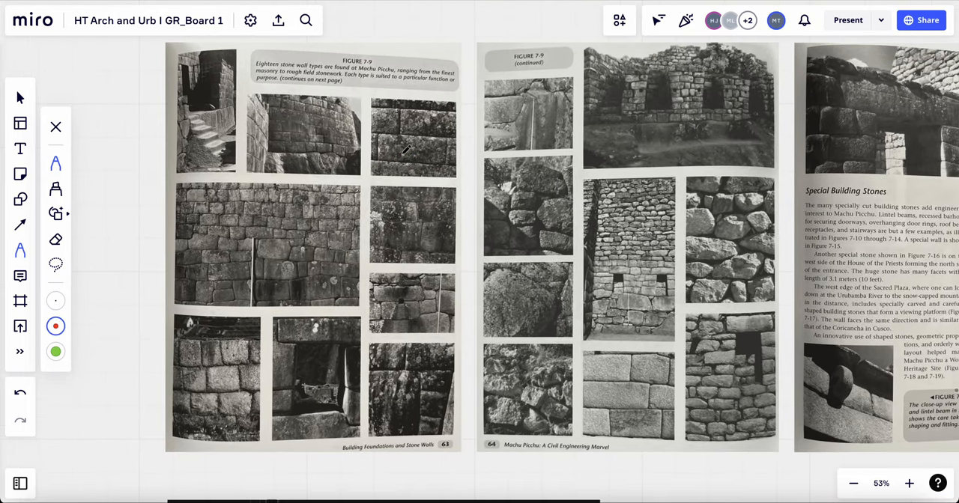
- Circle the top row of stone wall photos and another wall photo on pages 63-64 in red
left_click(908, 483)
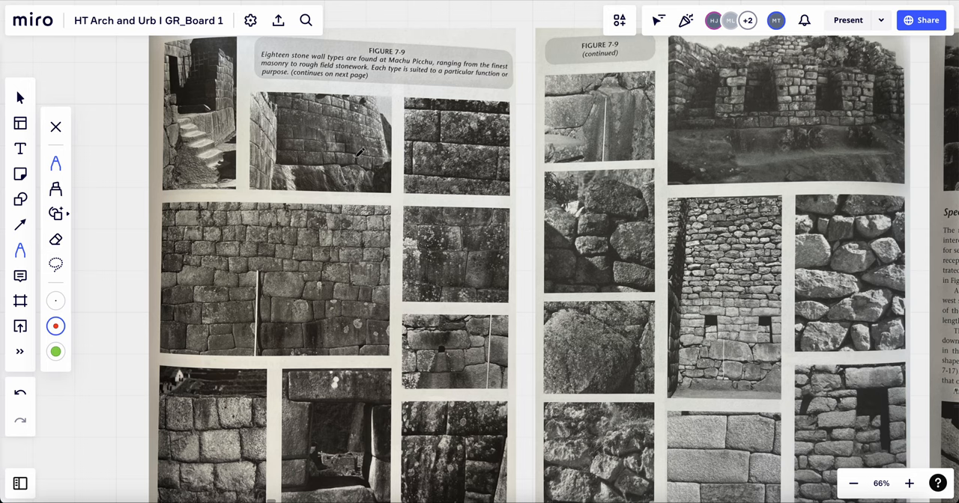
left_click_drag(183, 113, 195, 172)
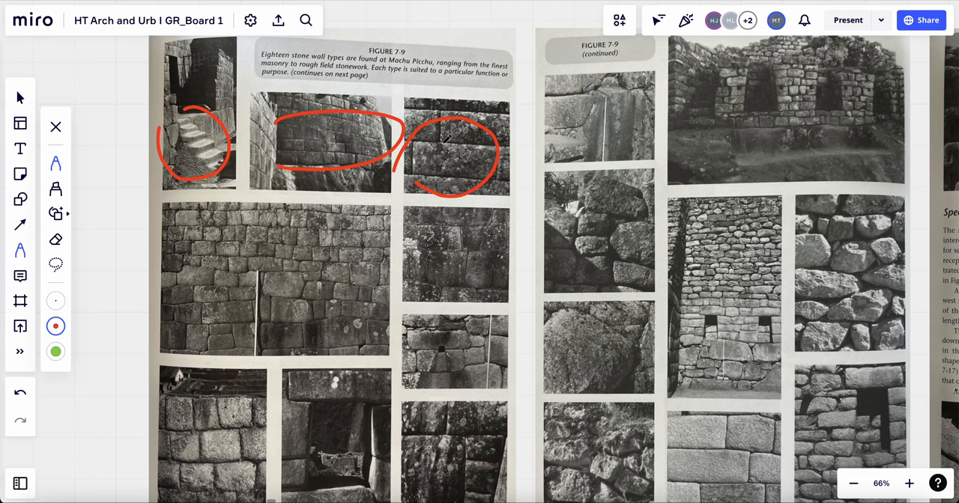
scroll("down", 3)
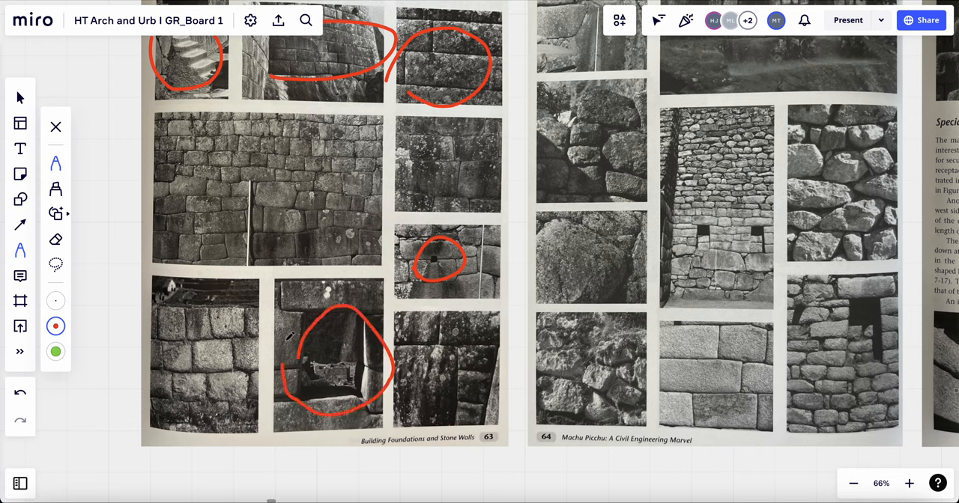
mouse_move(482, 284)
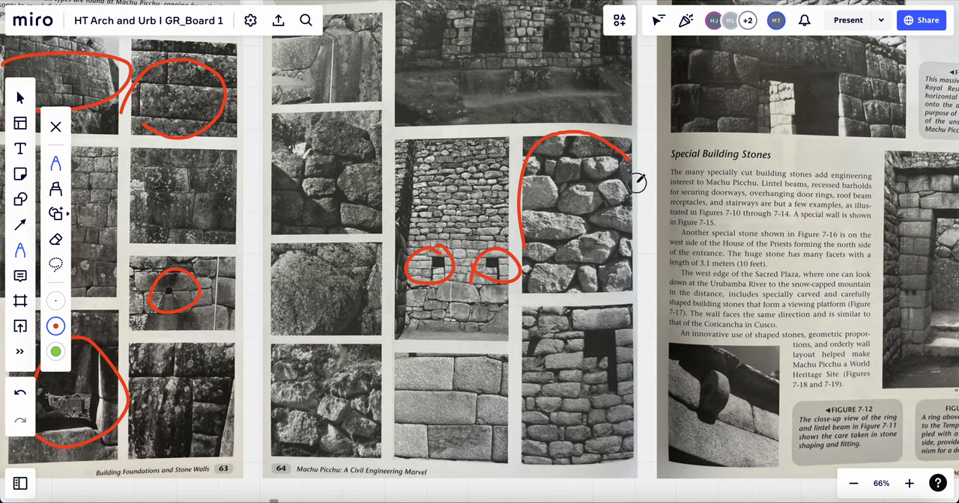
left_click_drag(629, 183, 516, 403)
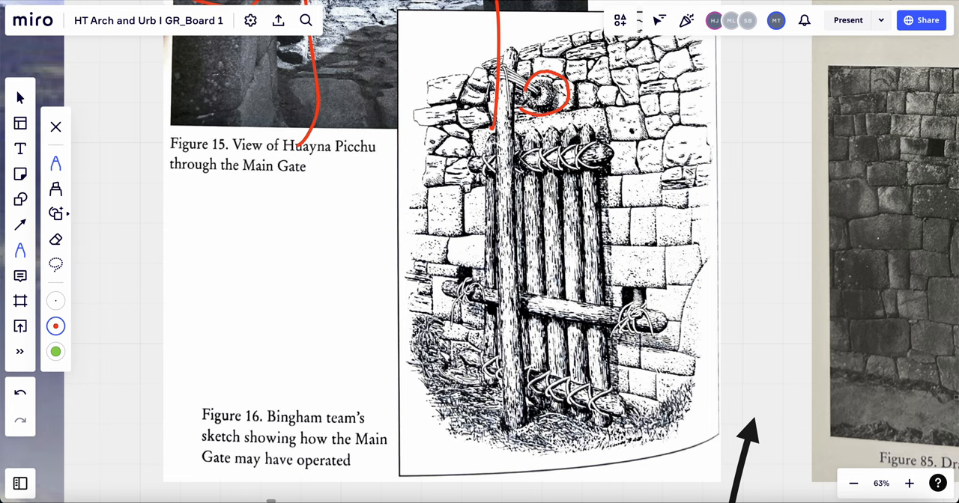
- Trace red marks around the 32-angle stone and the curved hourglass wall photo
scroll("up", 3)
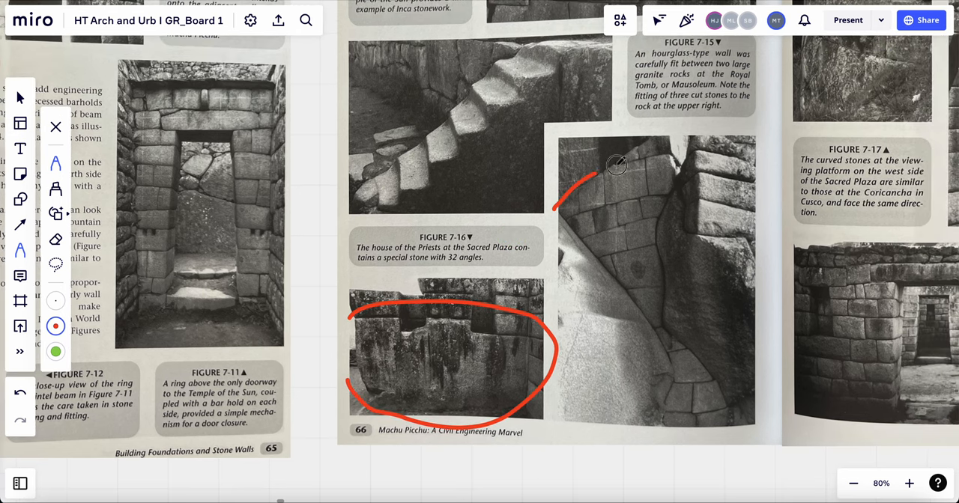
left_click_drag(614, 165, 632, 307)
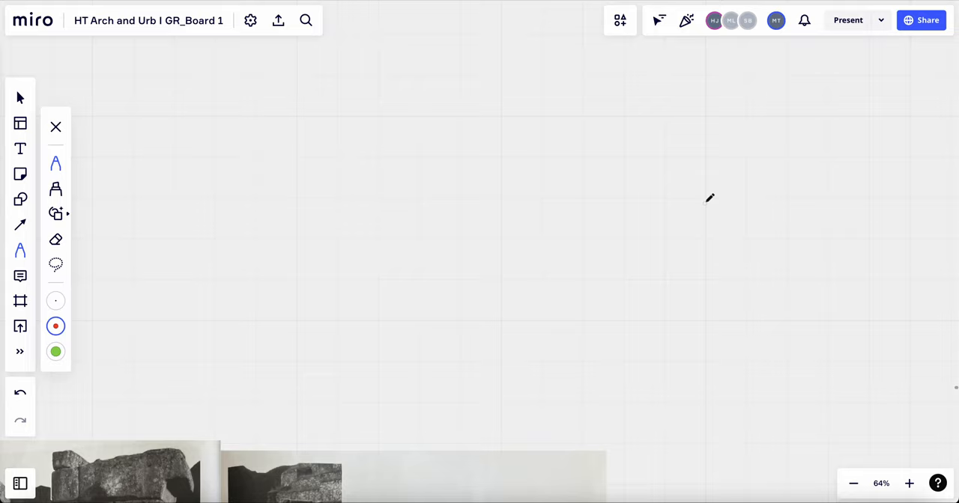
- Scroll down the board to the Stone Construction section with the quarry photograph
scroll("down", 3)
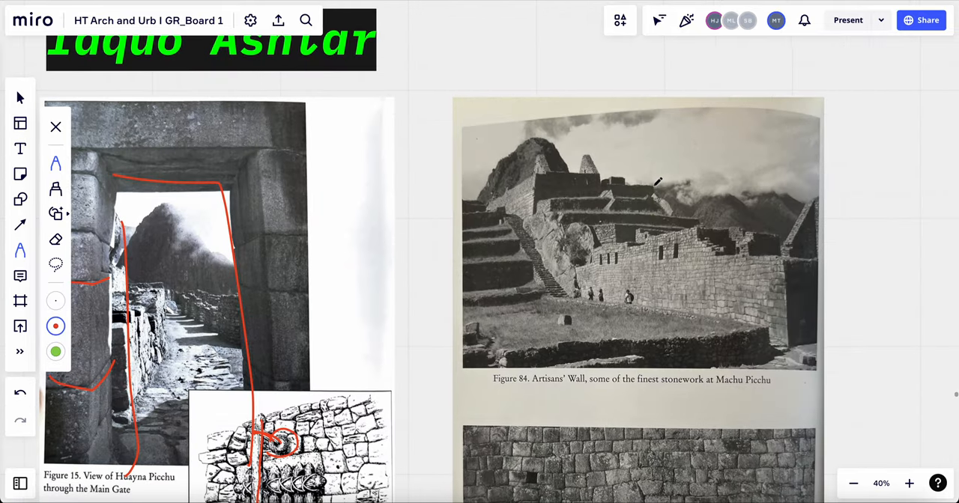
scroll("down", 3)
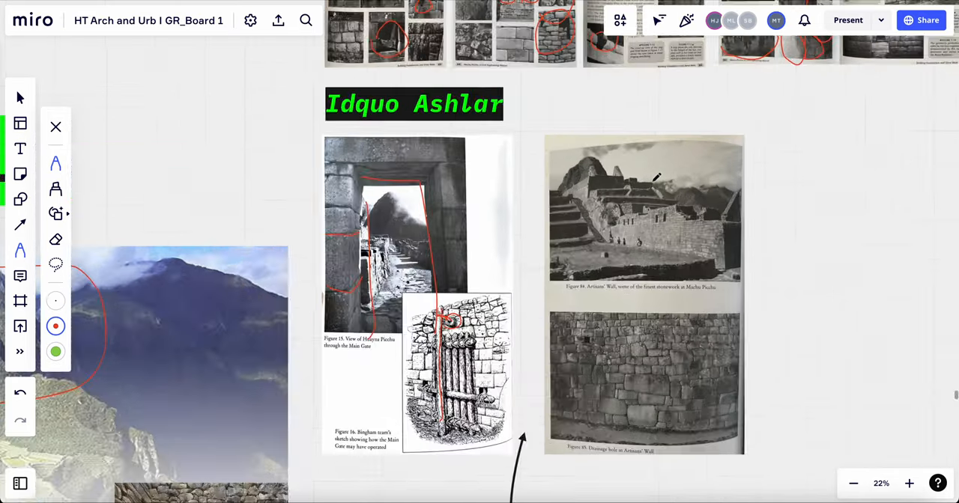
scroll("down", 3)
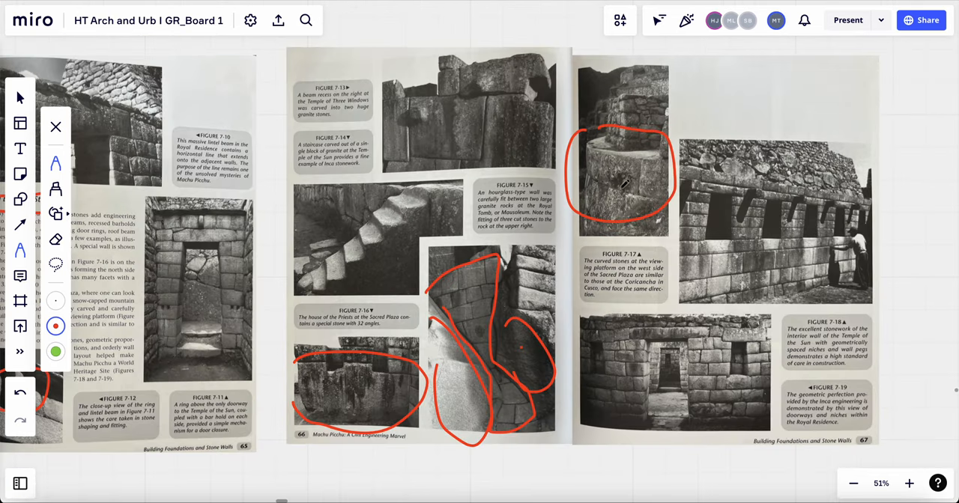
scroll("down", 3)
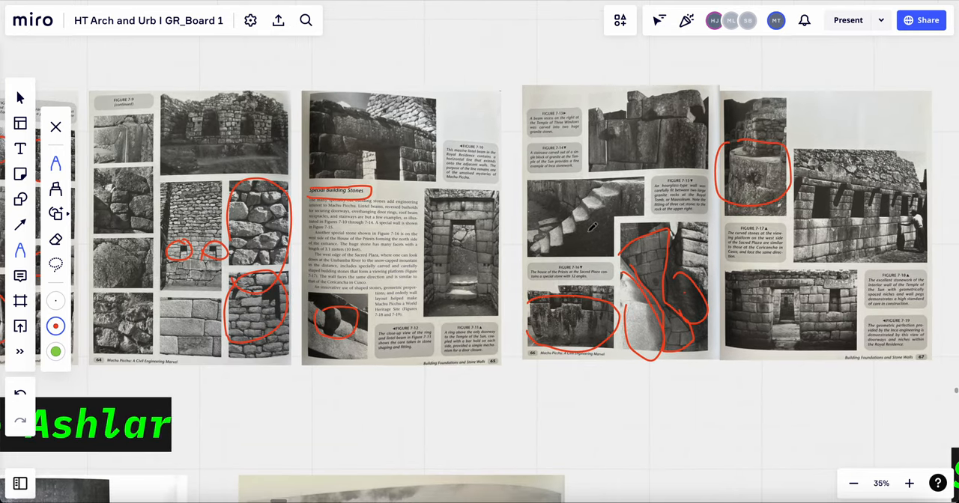
scroll("down", 3)
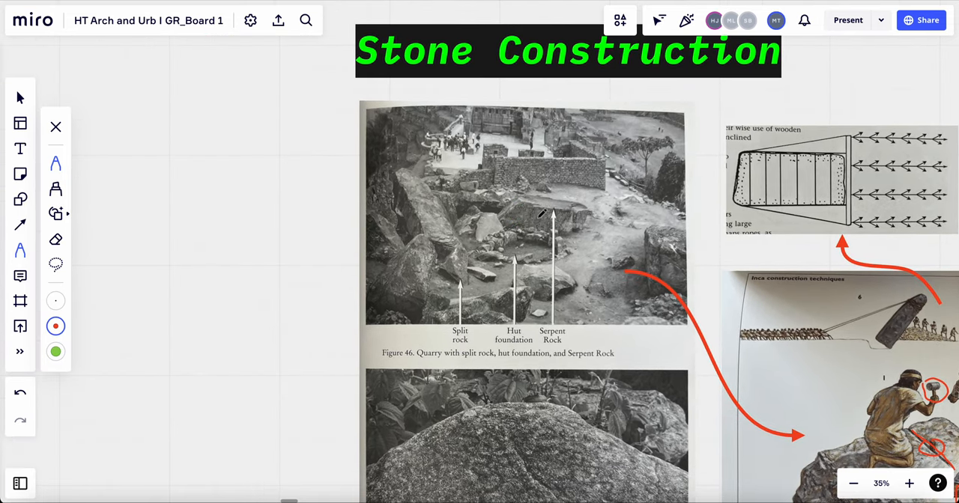
- Loop the rope-pulling workers hauling the stone in the Inca construction illustration in red
scroll("down", 3)
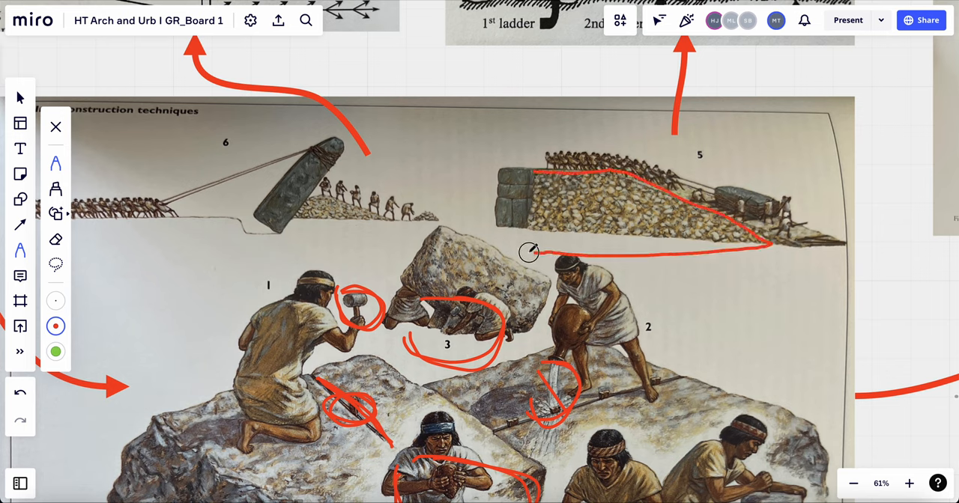
left_click_drag(528, 252, 502, 165)
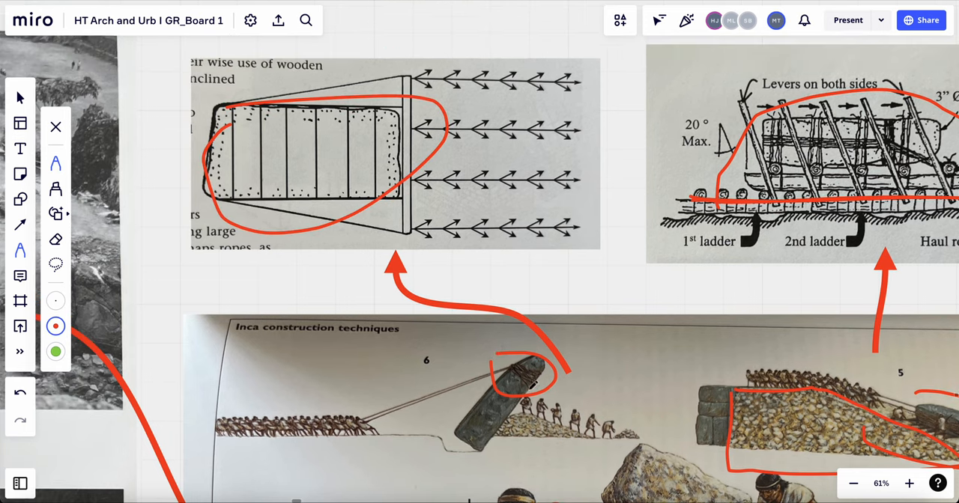
mouse_move(492, 359)
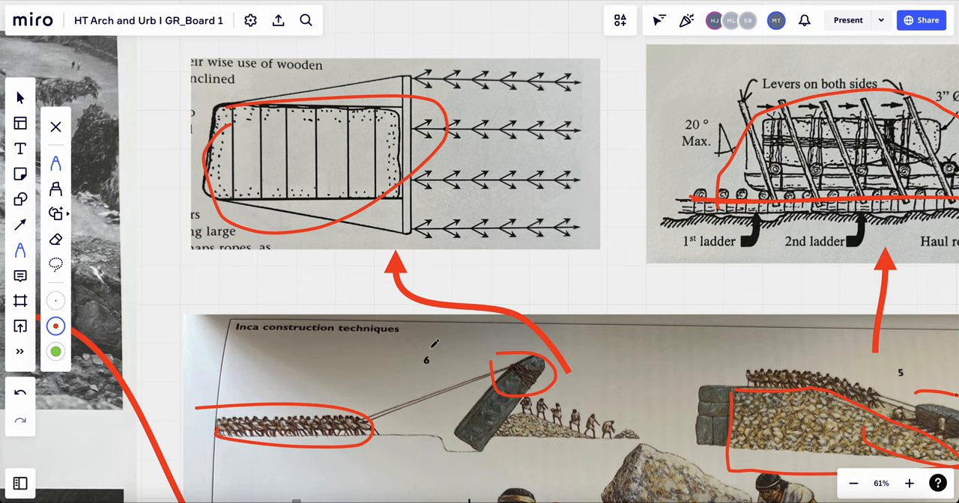
mouse_move(470, 261)
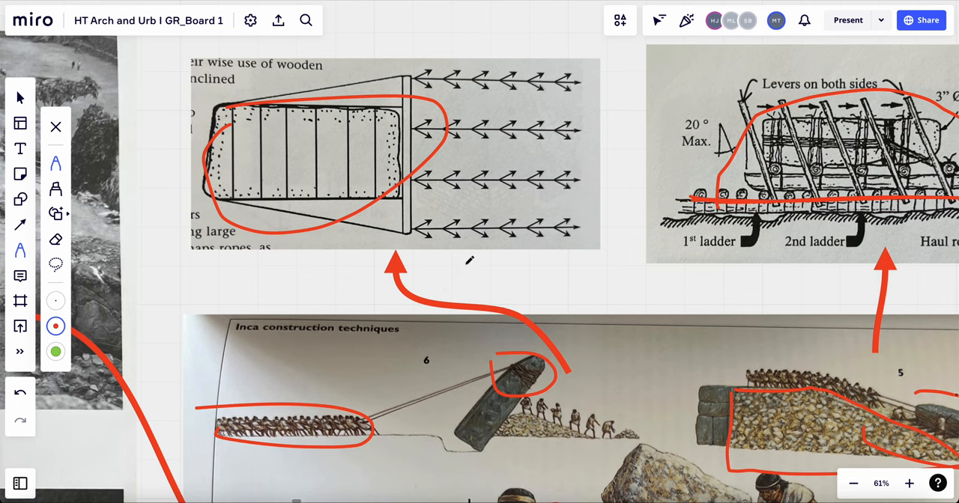
scroll("down", 3)
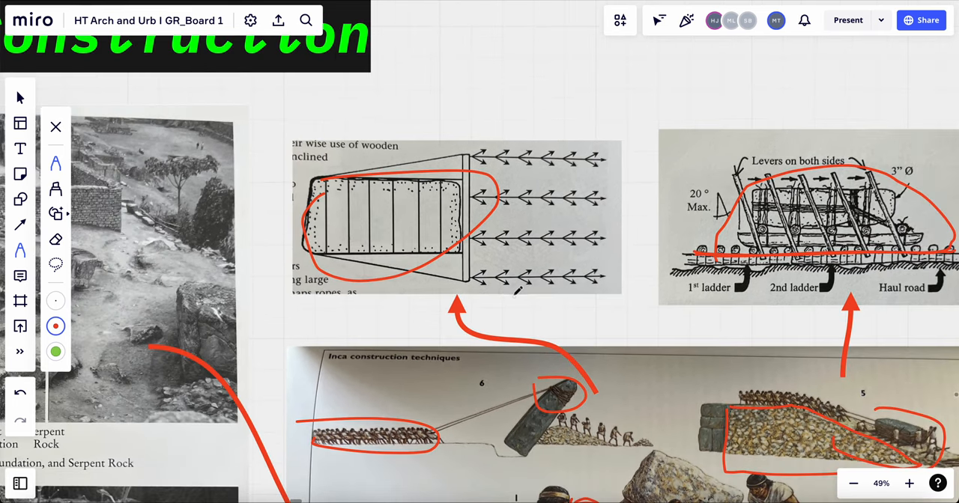
scroll("down", 3)
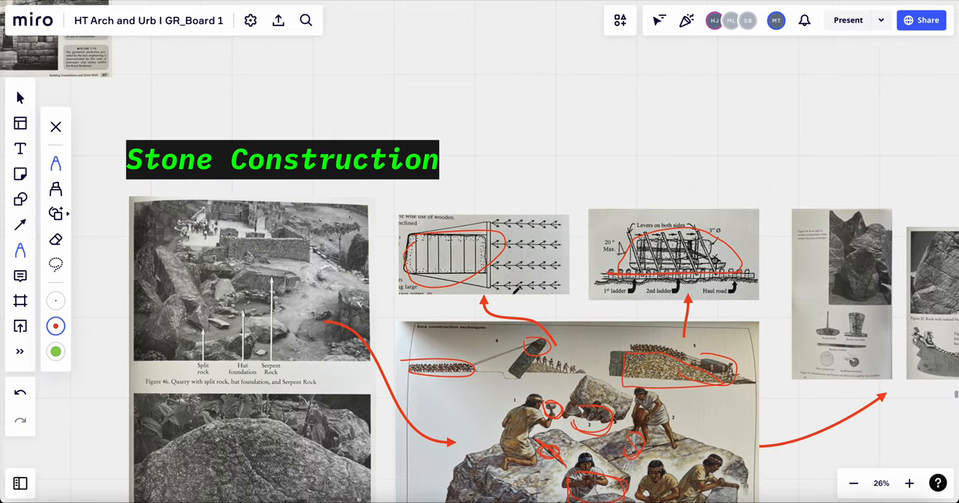
- Pan down to the Machu Picchu painting and outline the mountain ridge with a red arc
scroll("down", 3)
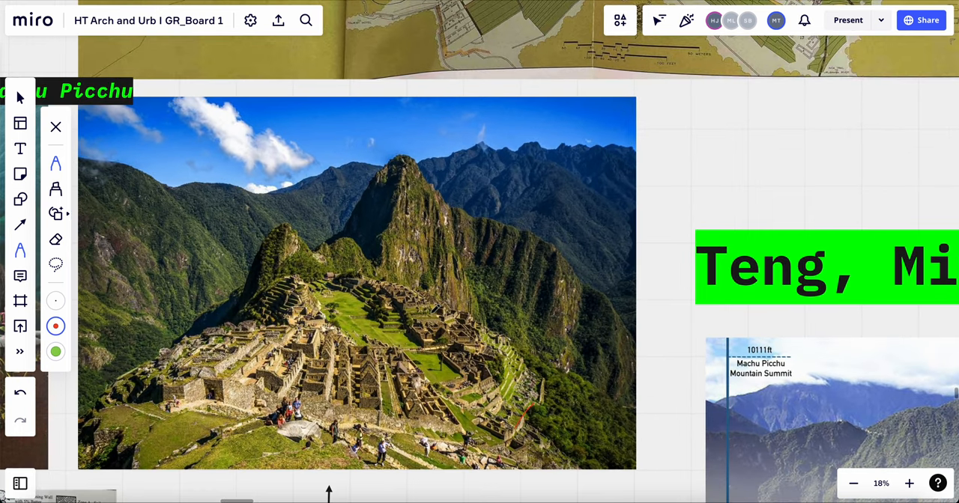
scroll("down", 3)
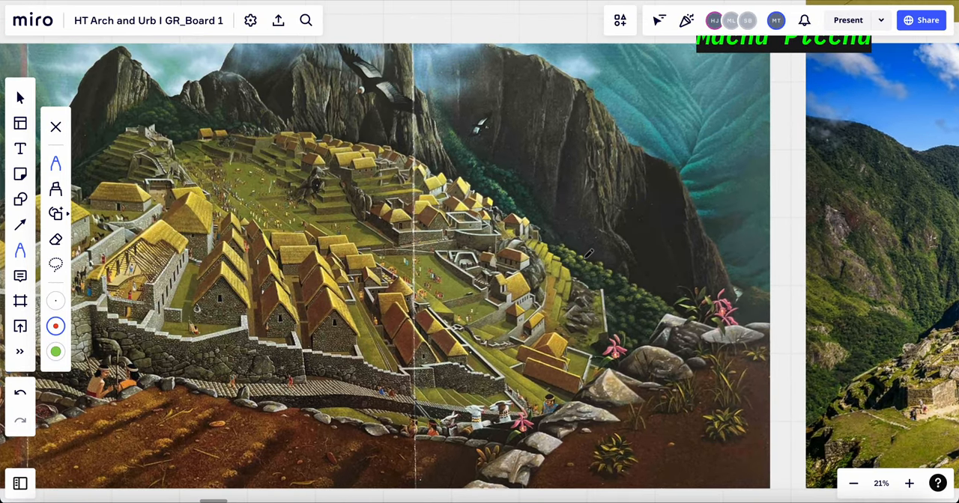
scroll("down", 3)
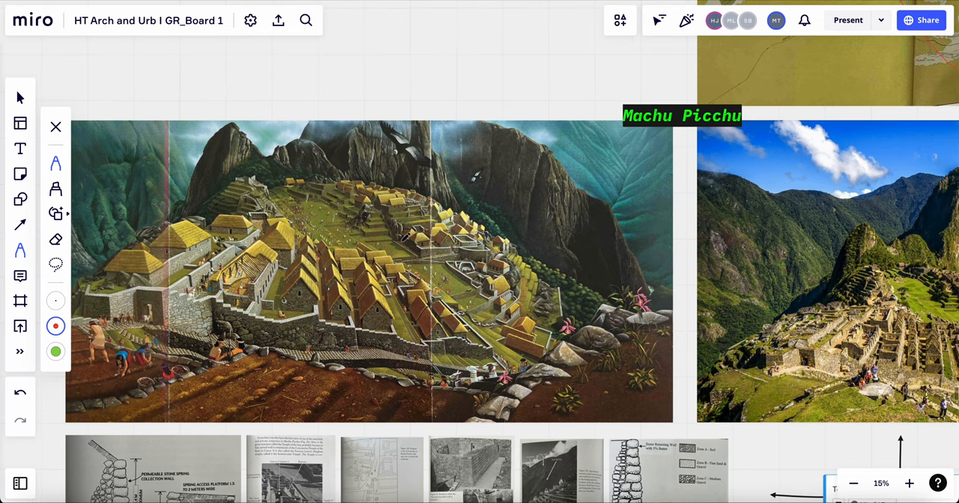
mouse_move(558, 222)
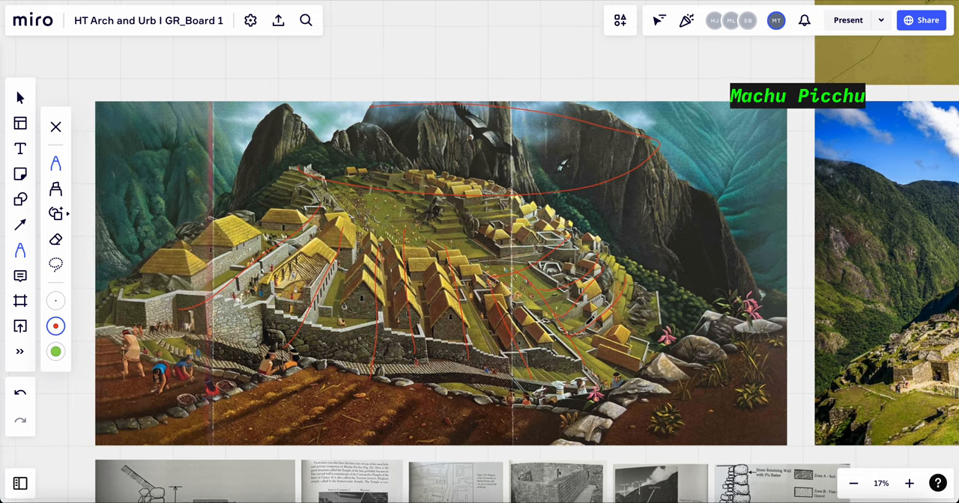
scroll("down", 3)
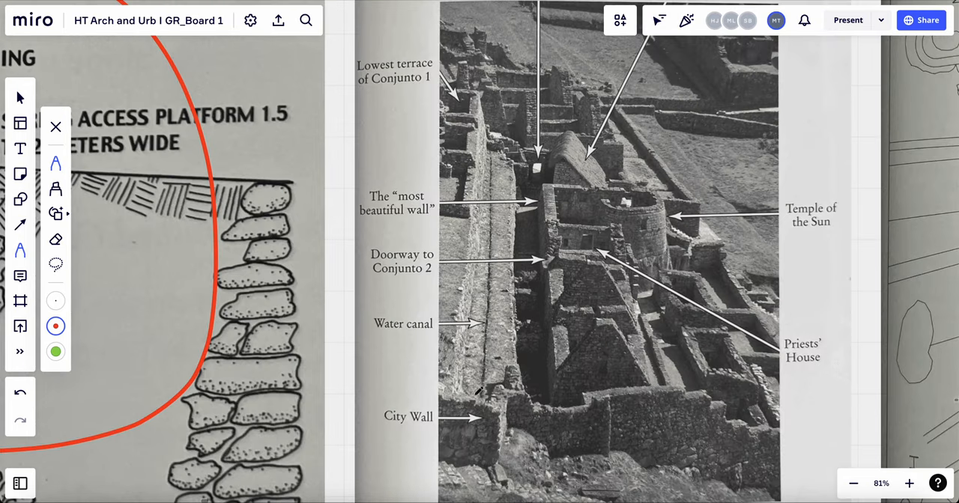
- Circle the water canal beside the Conjunto 2 wall in red, then the fountain photo
left_click_drag(495, 123, 465, 408)
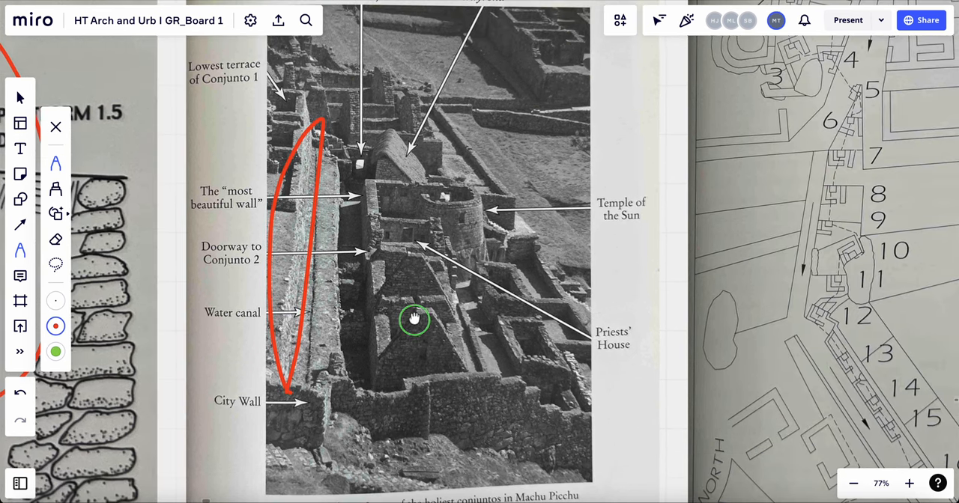
scroll("down", 3)
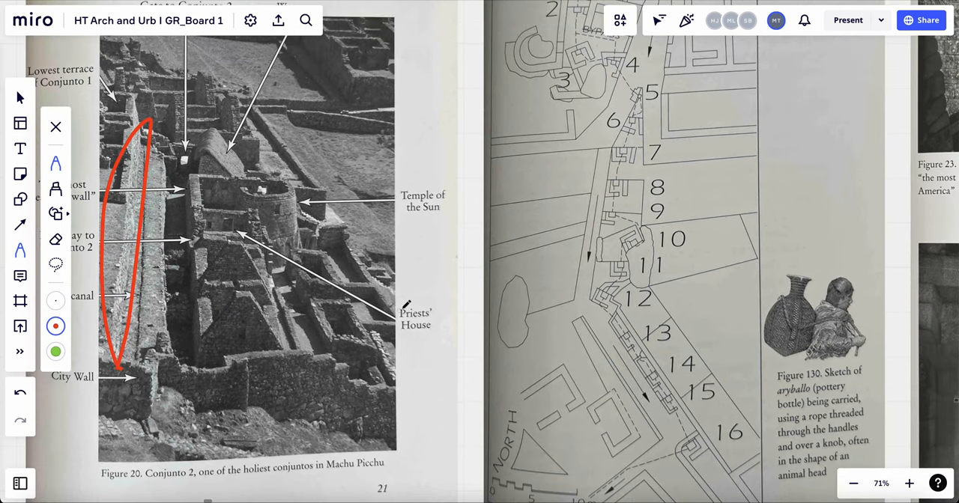
left_click(854, 483)
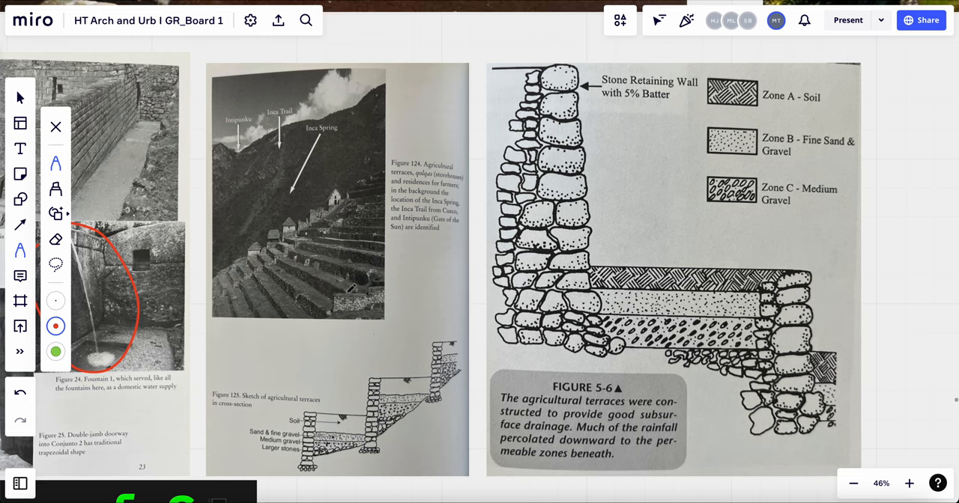
- Draw a red loop around the soil and gravel drainage layers in Figure 5-6
left_click_drag(579, 253, 748, 252)
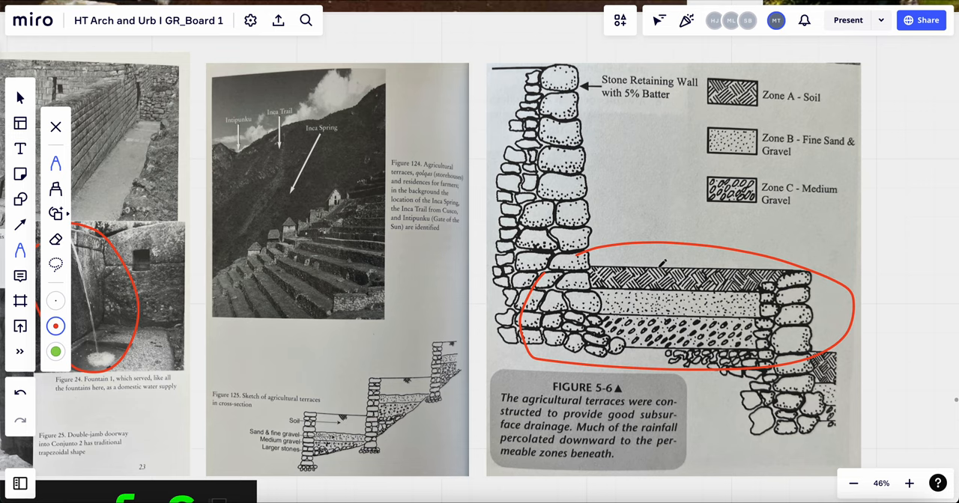
mouse_move(667, 245)
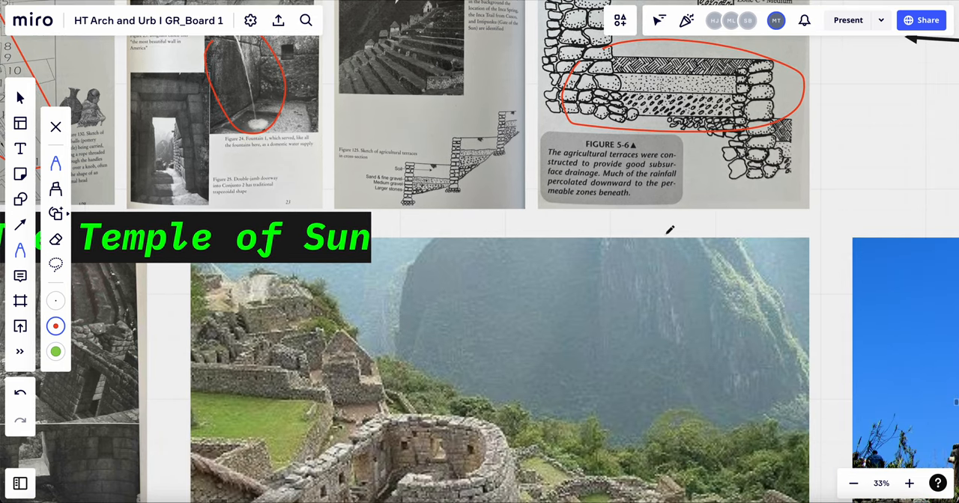
- Scroll down the board through the Intihuatana label, stone photo and Three Windows temple
scroll("down", 3)
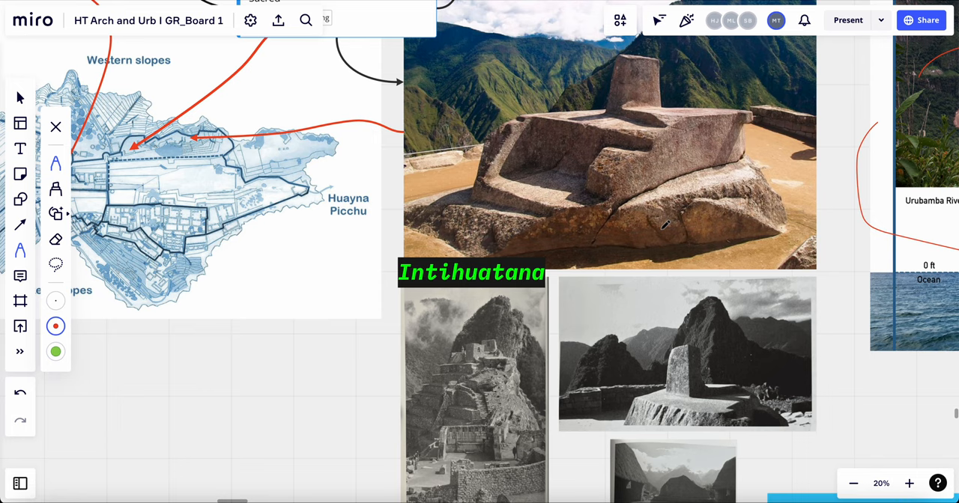
mouse_move(480, 338)
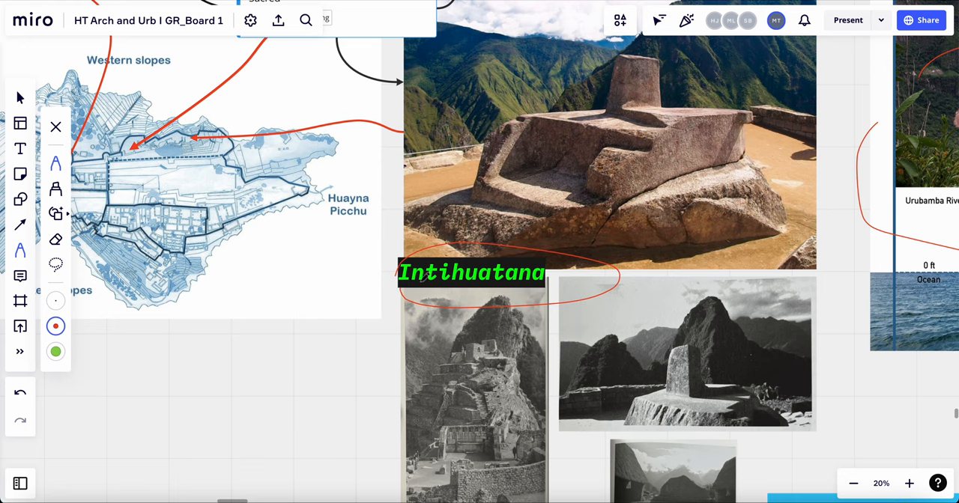
scroll("down", 3)
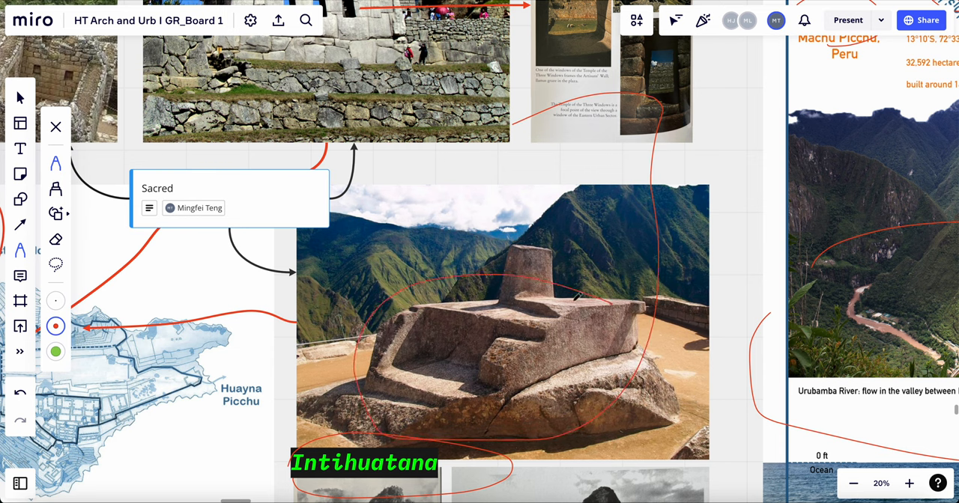
mouse_move(539, 288)
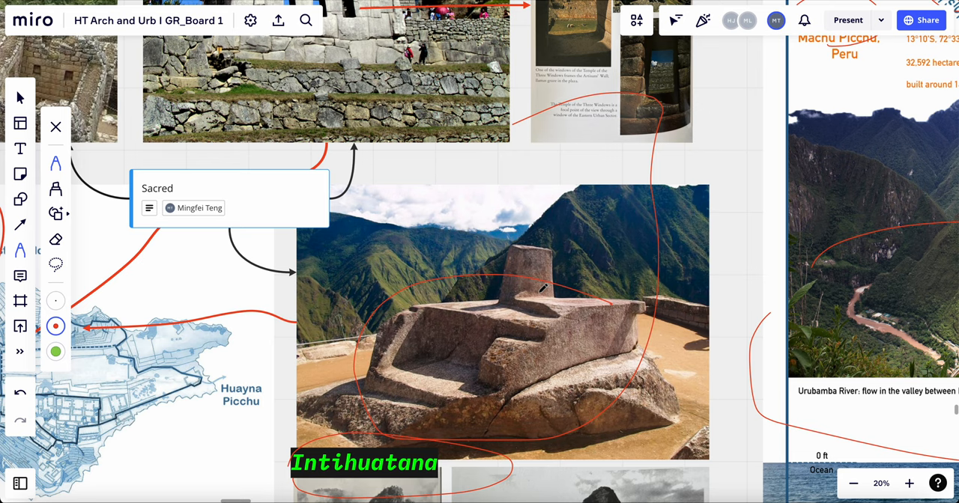
mouse_move(532, 282)
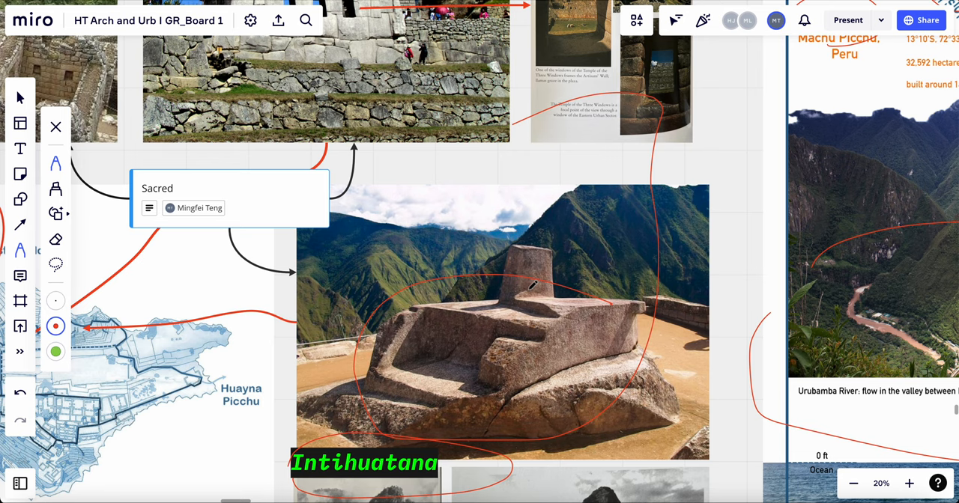
scroll("down", 3)
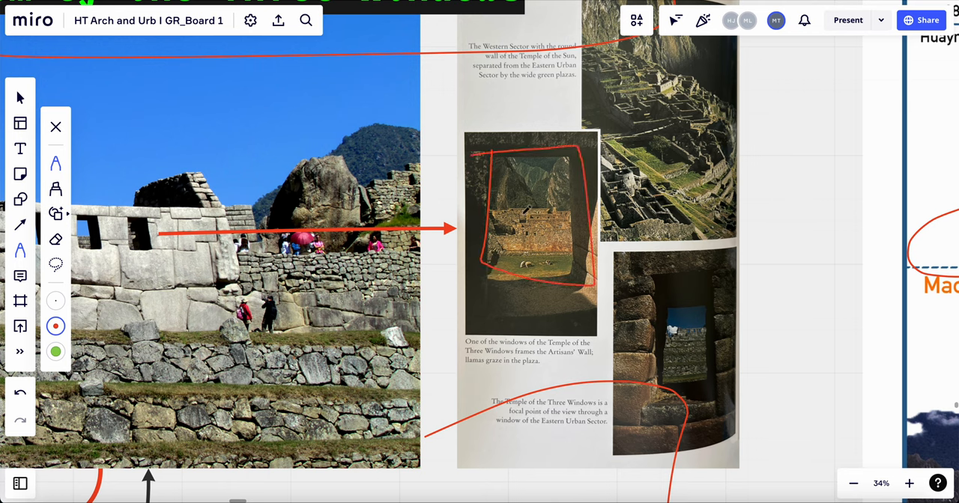
mouse_move(590, 261)
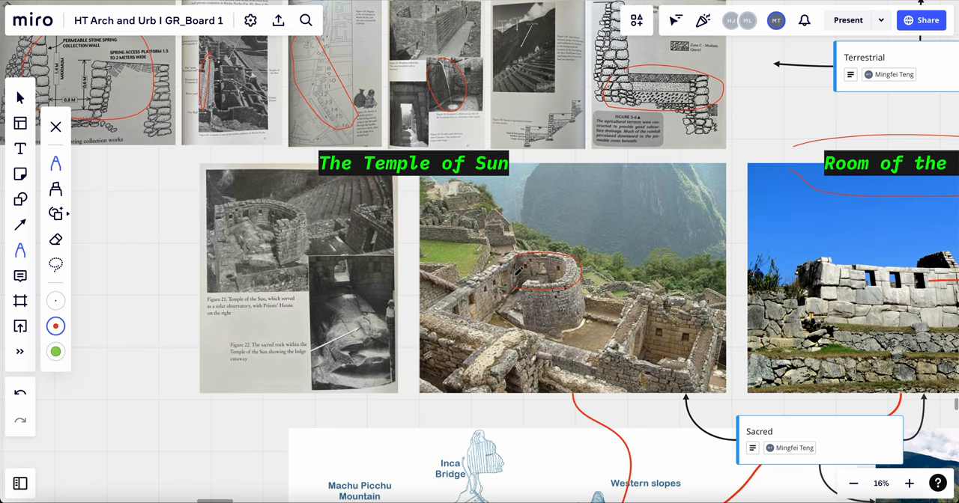
- Pan past the Temple of the Sun section to the Political Protest street-march photo
scroll("down", 3)
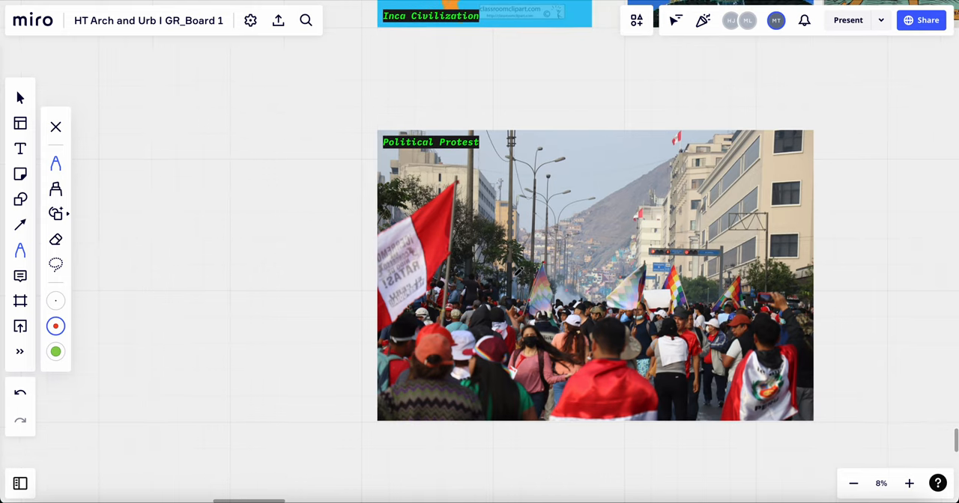
left_click(908, 482)
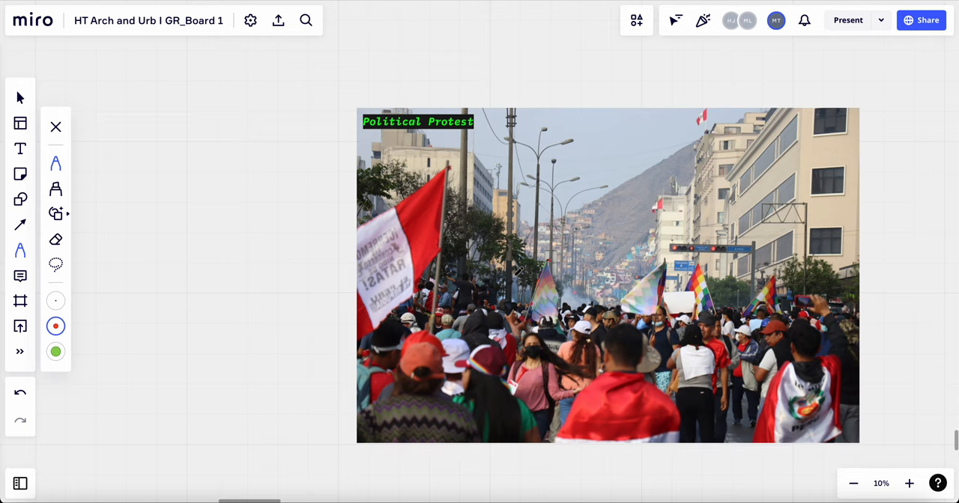